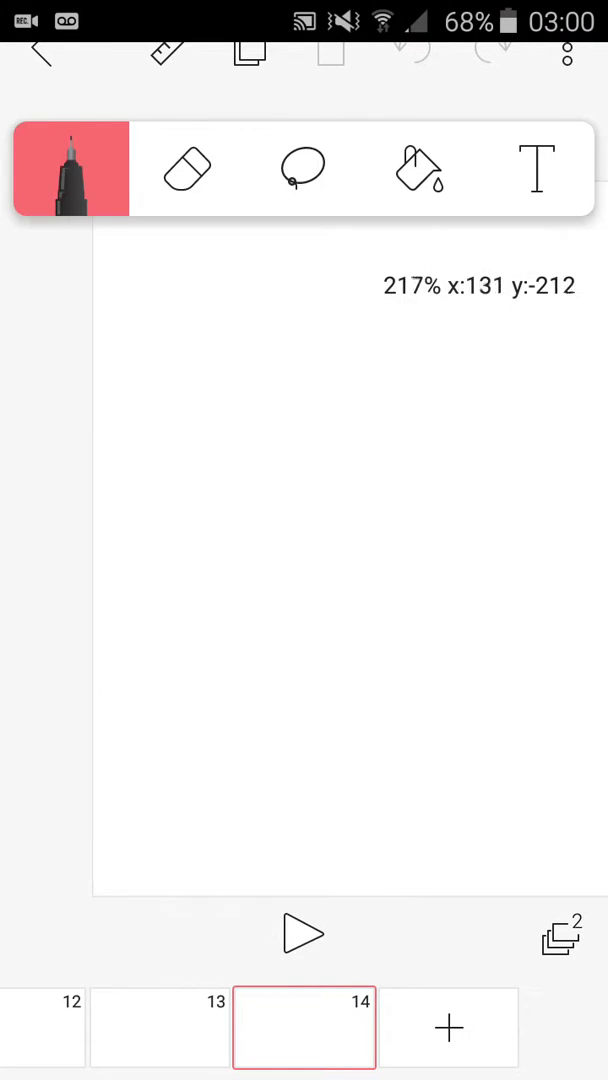
# Recentre the blank canvas of frame 14 and draw the first pointed hair stroke
pyautogui.moveTo(194, 340); pyautogui.dragTo(385, 820)
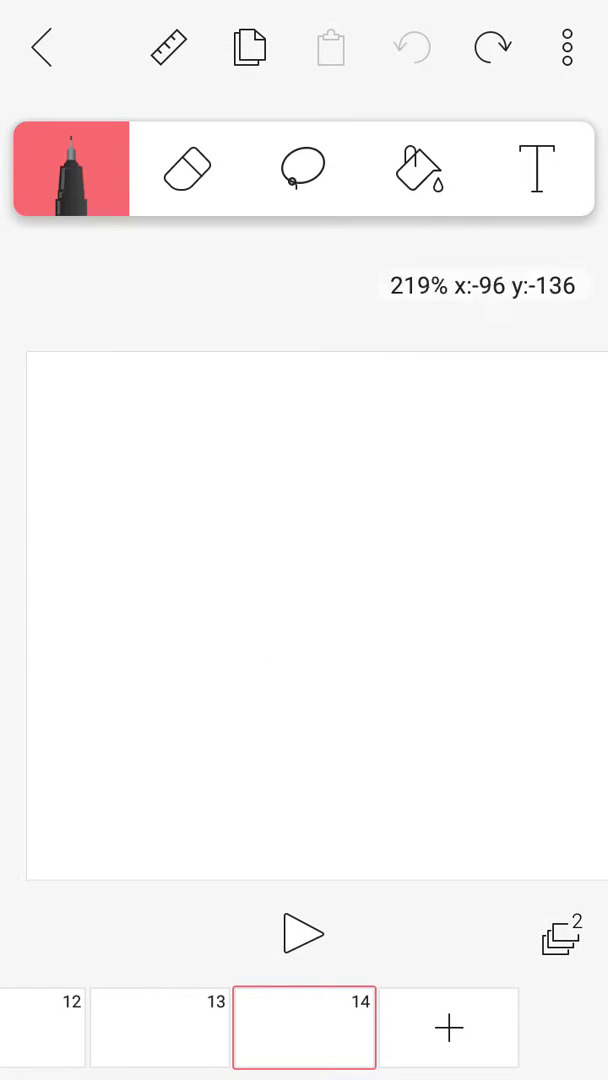
pyautogui.moveTo(168, 378); pyautogui.dragTo(588, 800)
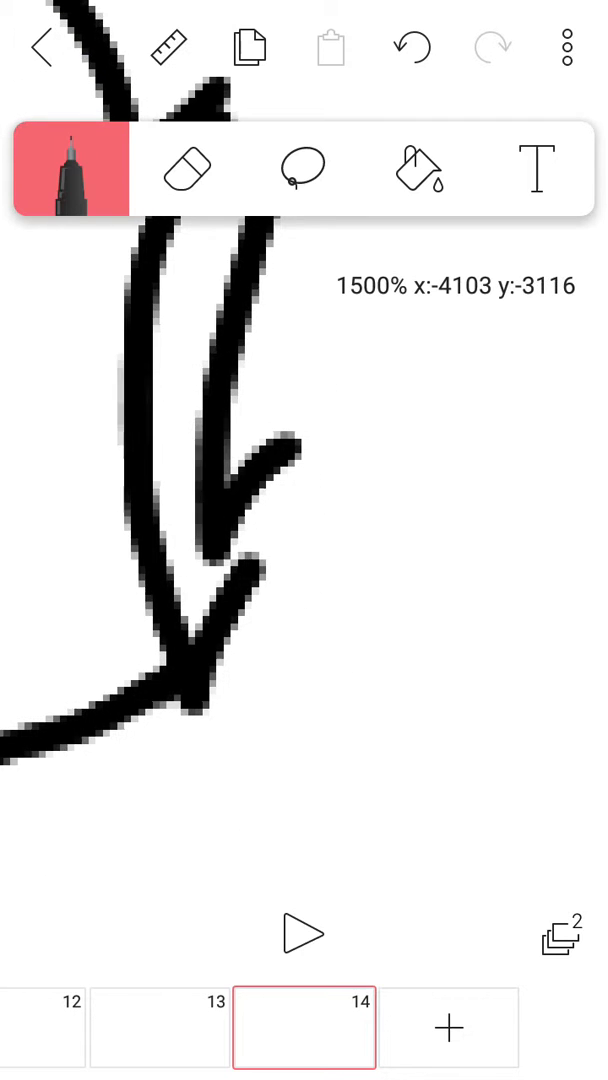
# Undo the last stroke and draw the girl's head outline with two short neck lines
pyautogui.click(412, 47)
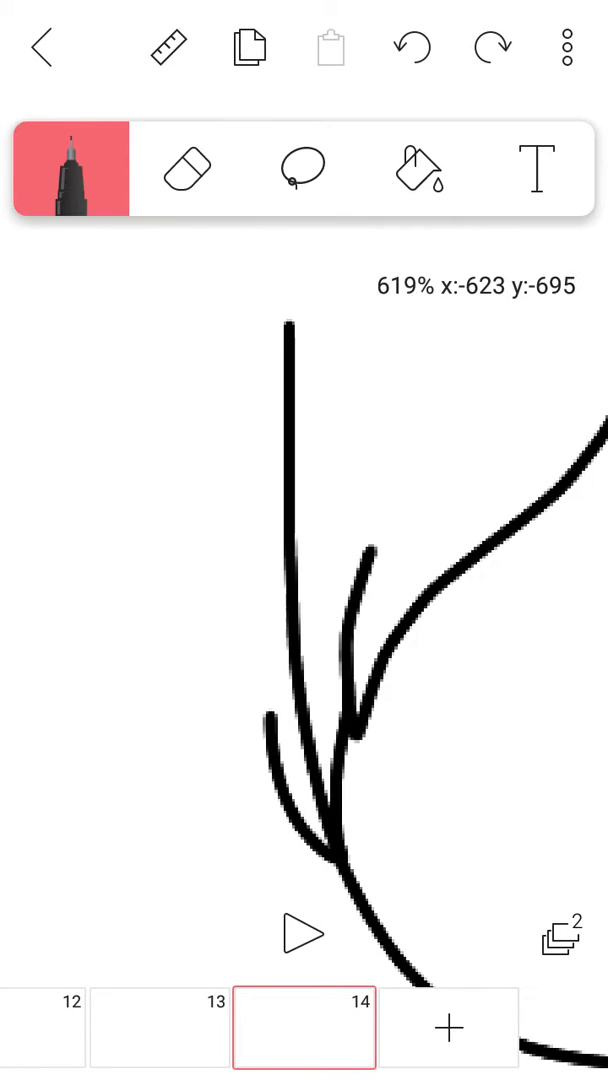
pyautogui.click(187, 168)
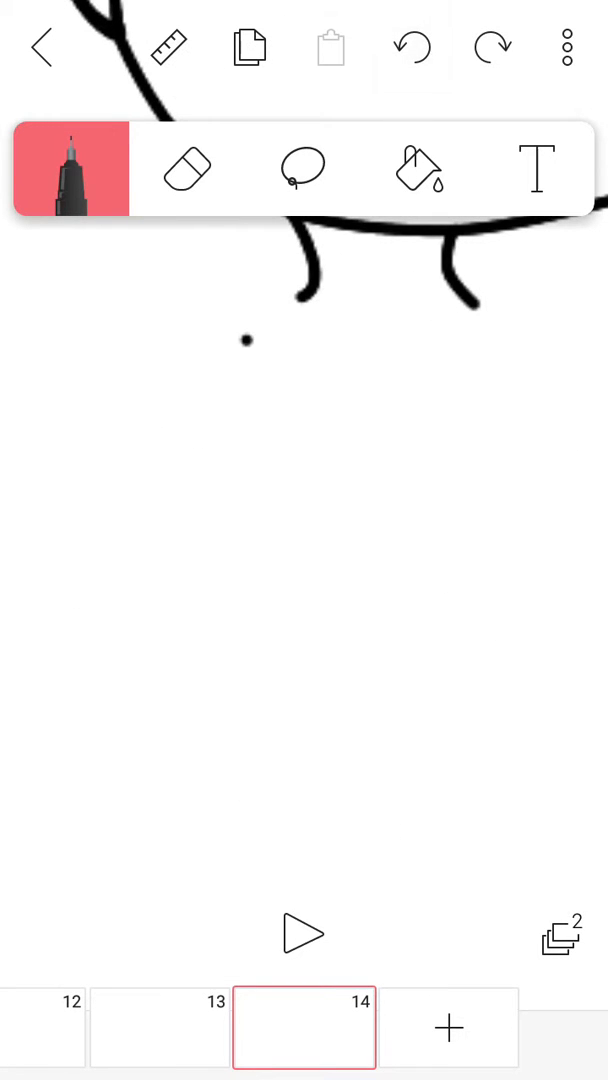
# Draw the curved left and right sides of the torso and the tops of the legs
pyautogui.moveTo(242, 345); pyautogui.dragTo(330, 855)
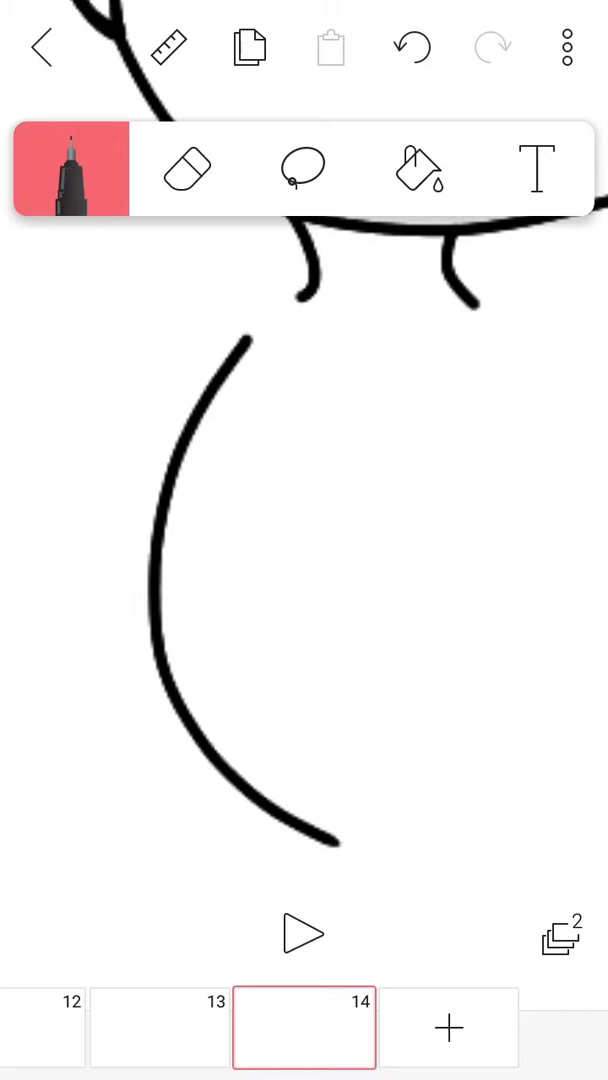
pyautogui.click(430, 628)
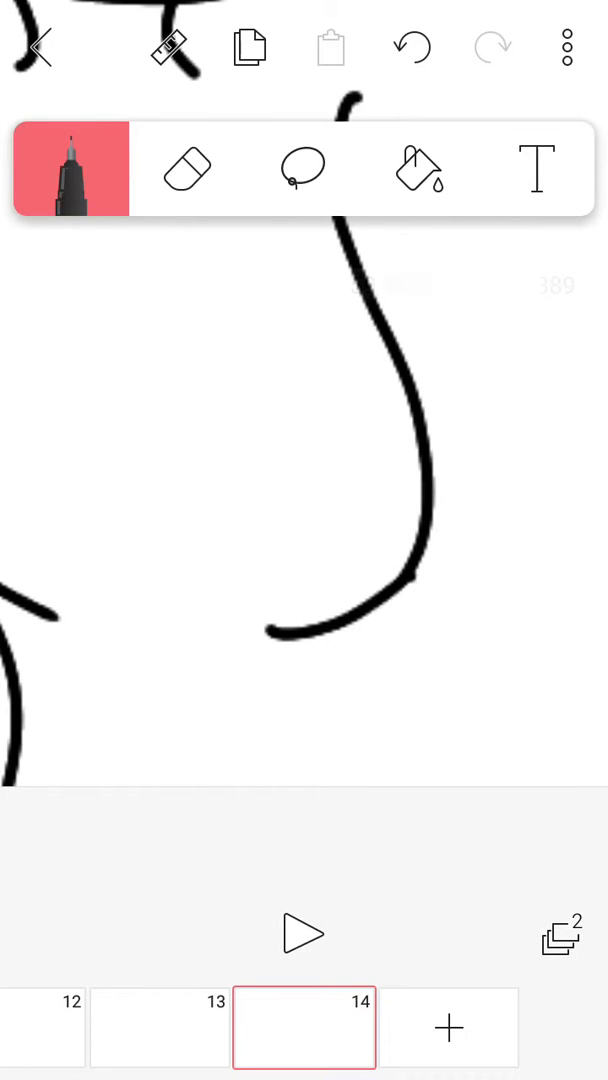
pyautogui.click(186, 168)
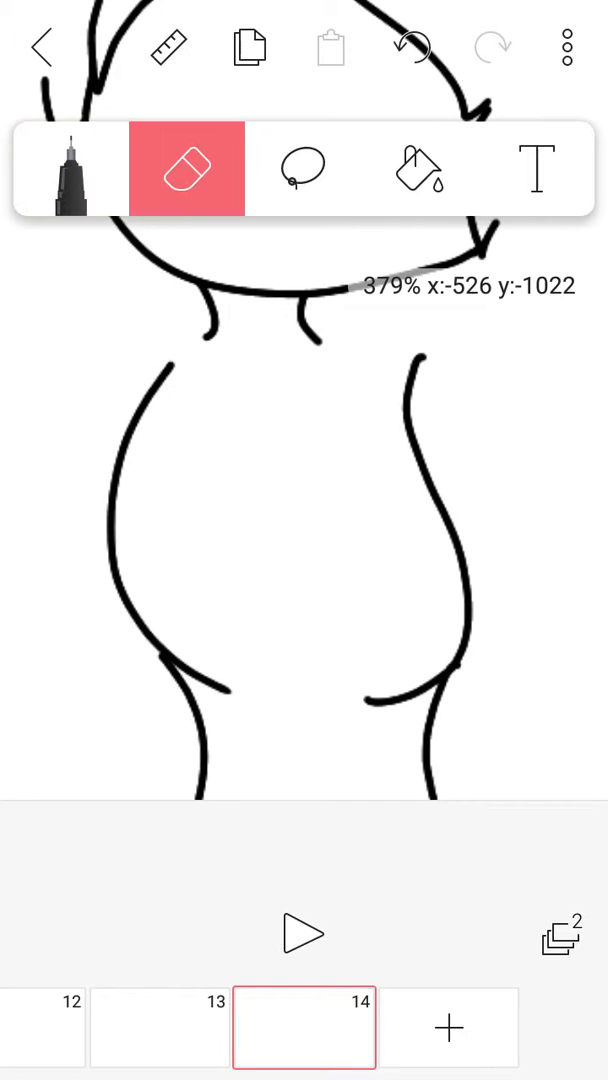
# Lasso the right torso line inward, then draw the arm and sleeve at the shoulder
pyautogui.click(303, 169)
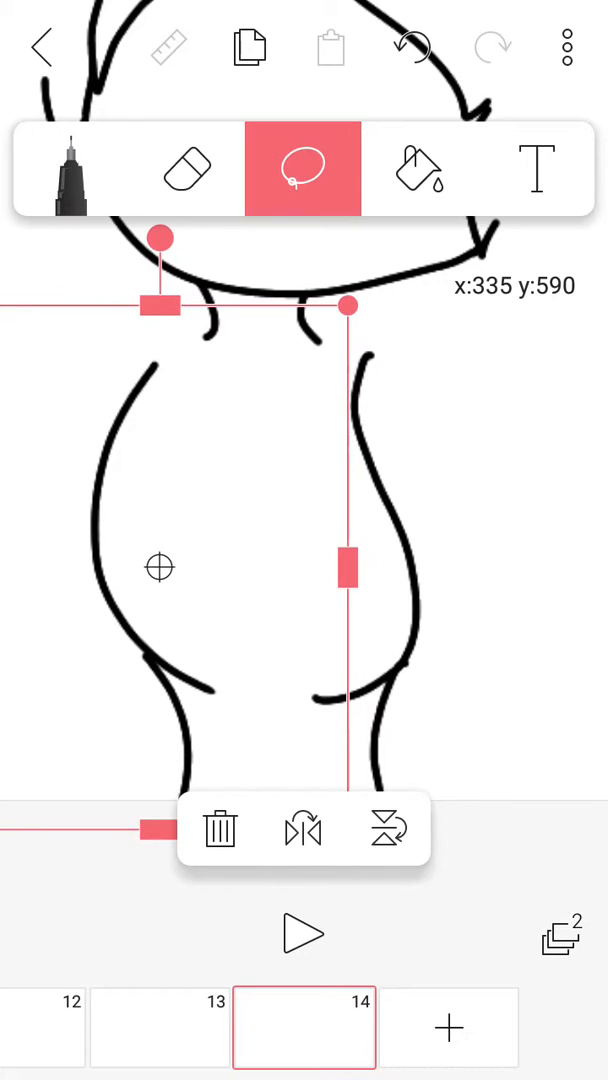
pyautogui.click(71, 168)
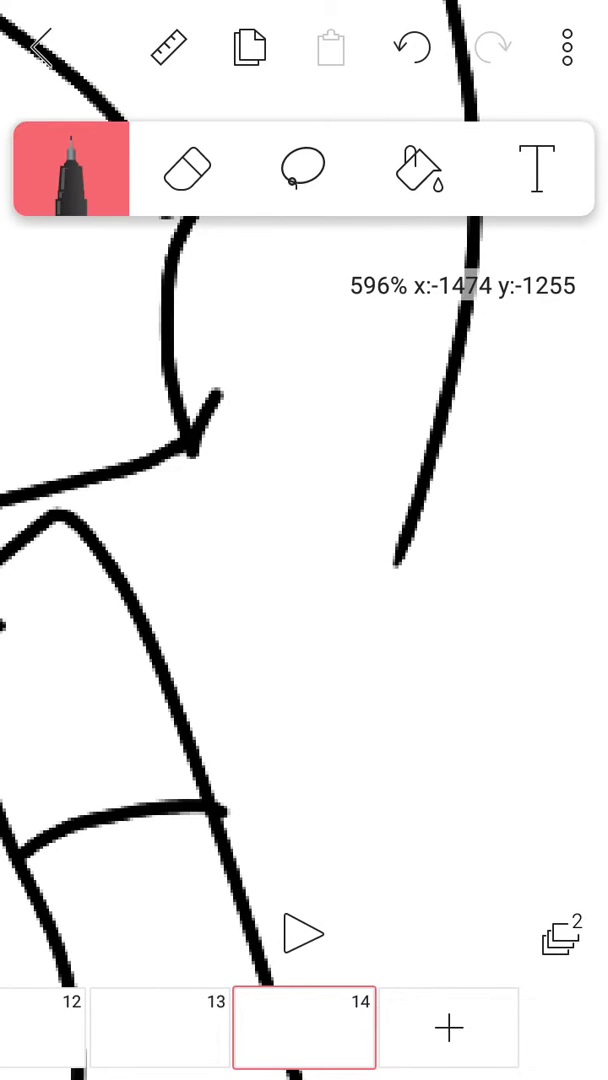
# Erase stray shirt lines and draw the closed eye, wavy mouth and patterned eye patch
pyautogui.moveTo(345, 490); pyautogui.dragTo(270, 910)
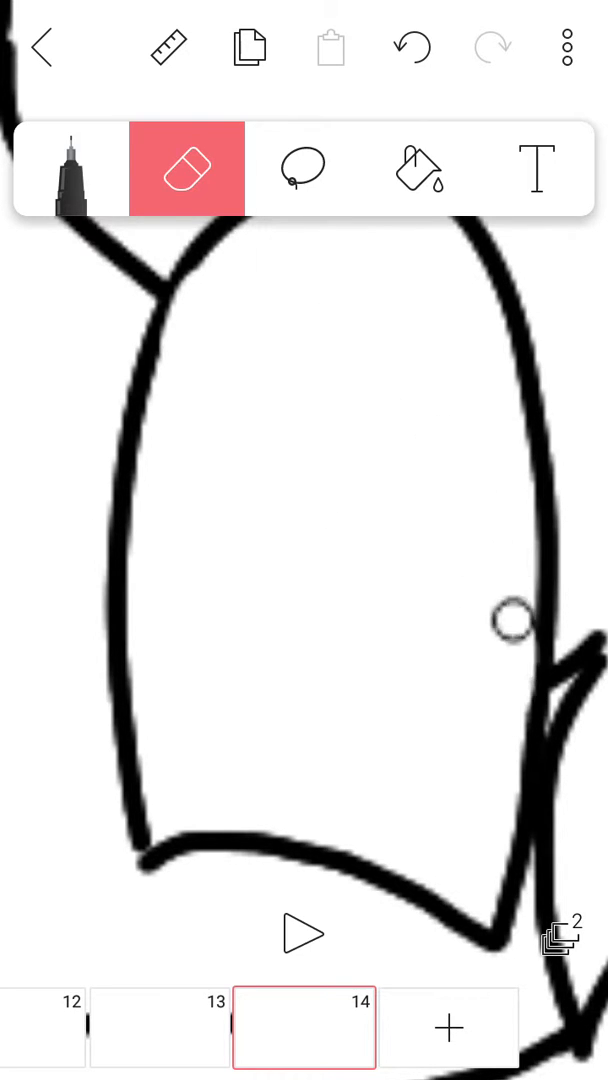
pyautogui.click(72, 169)
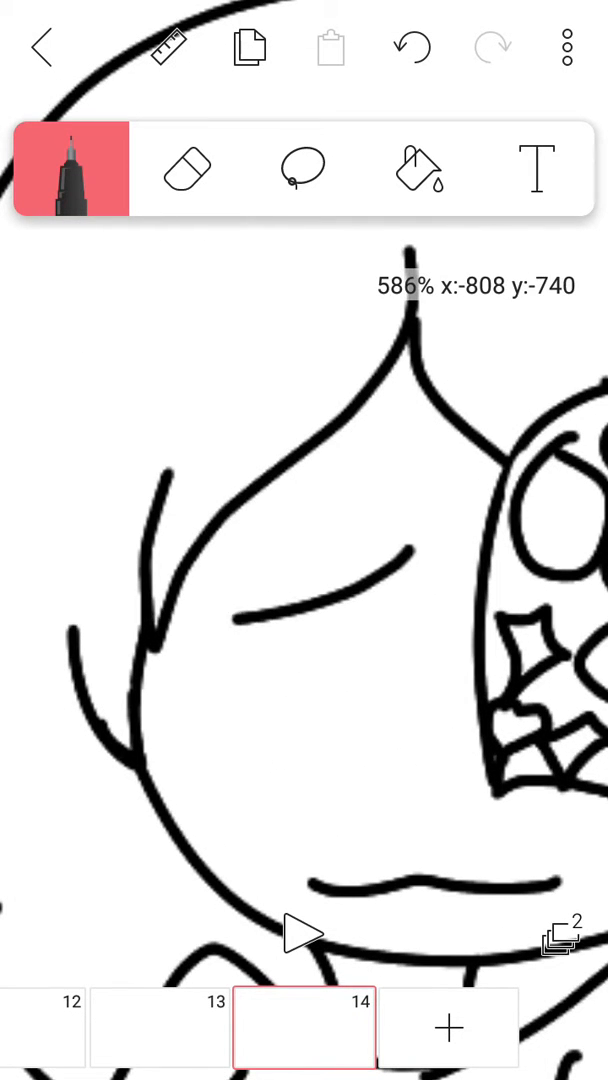
# Zoom out and draw the long hair, fluffy ear, short sleeves and Zzz lines
pyautogui.moveTo(20, 575); pyautogui.dragTo(390, 680)
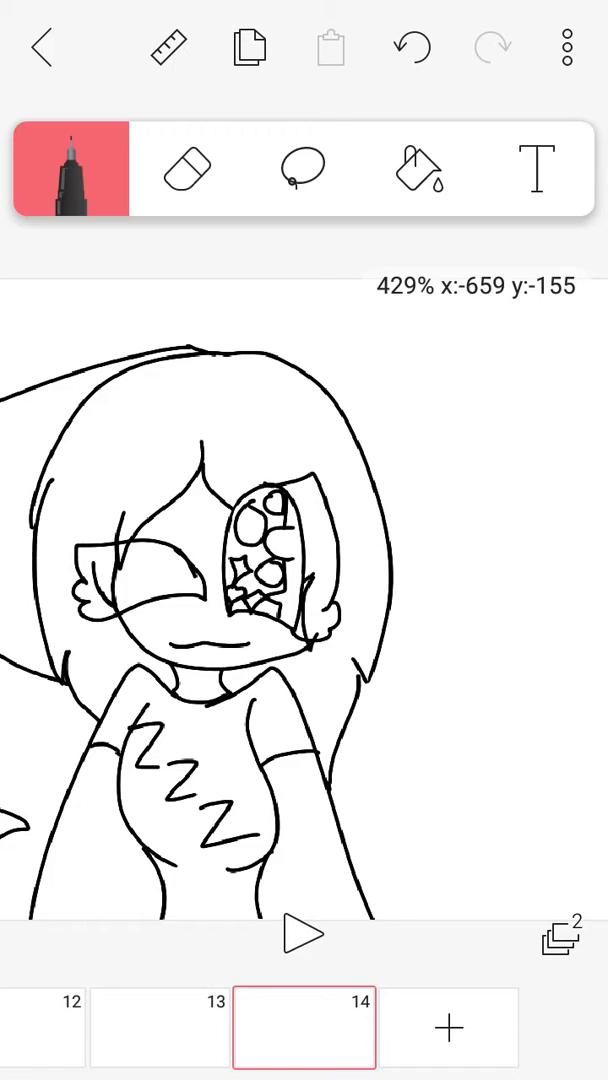
# Undo stray strokes and draw the curled tail at lower left and tall pointed ear
pyautogui.click(411, 47)
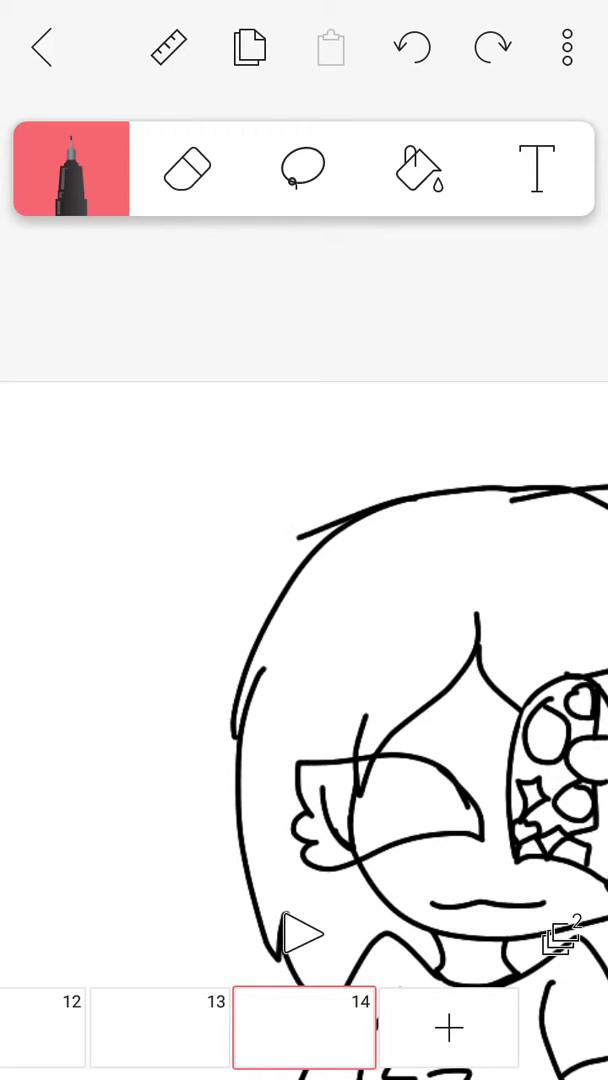
pyautogui.click(412, 47)
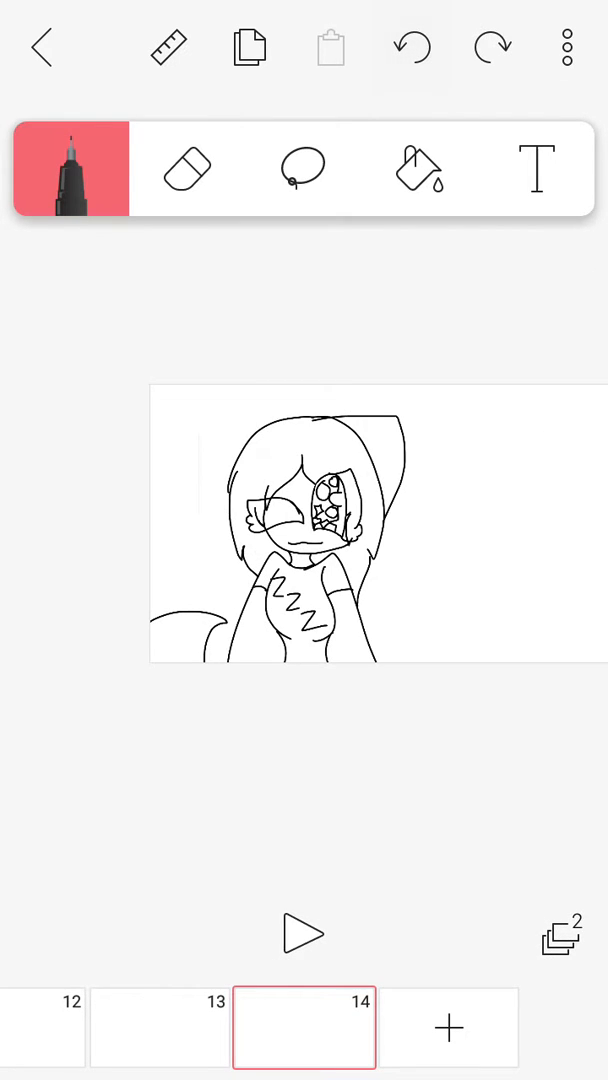
# Lasso the tall ear and move it to the left side of the girl's head
pyautogui.click(303, 169)
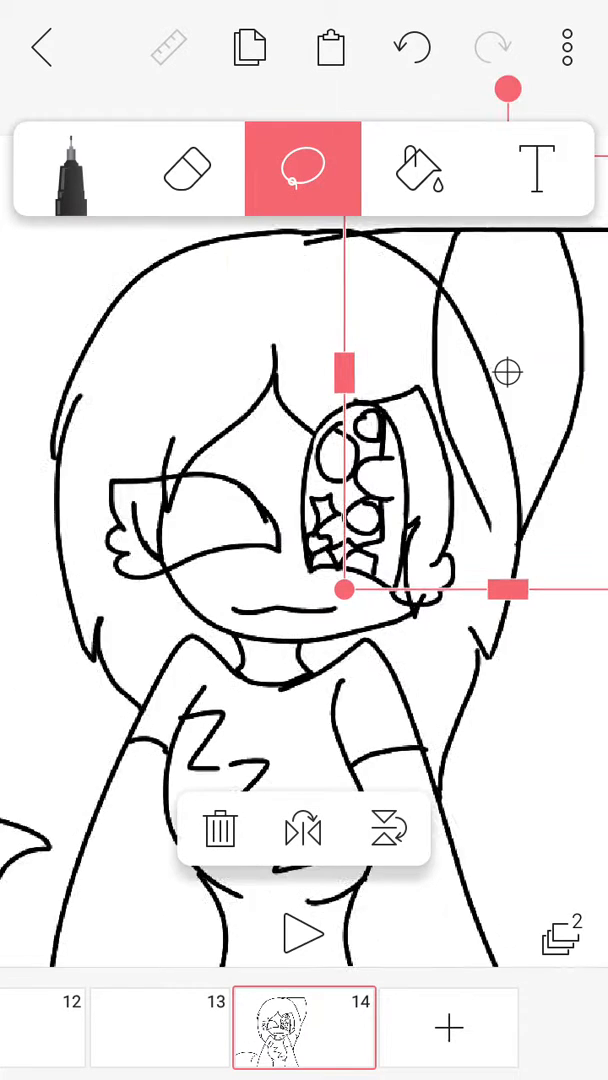
pyautogui.moveTo(343, 588); pyautogui.dragTo(260, 577)
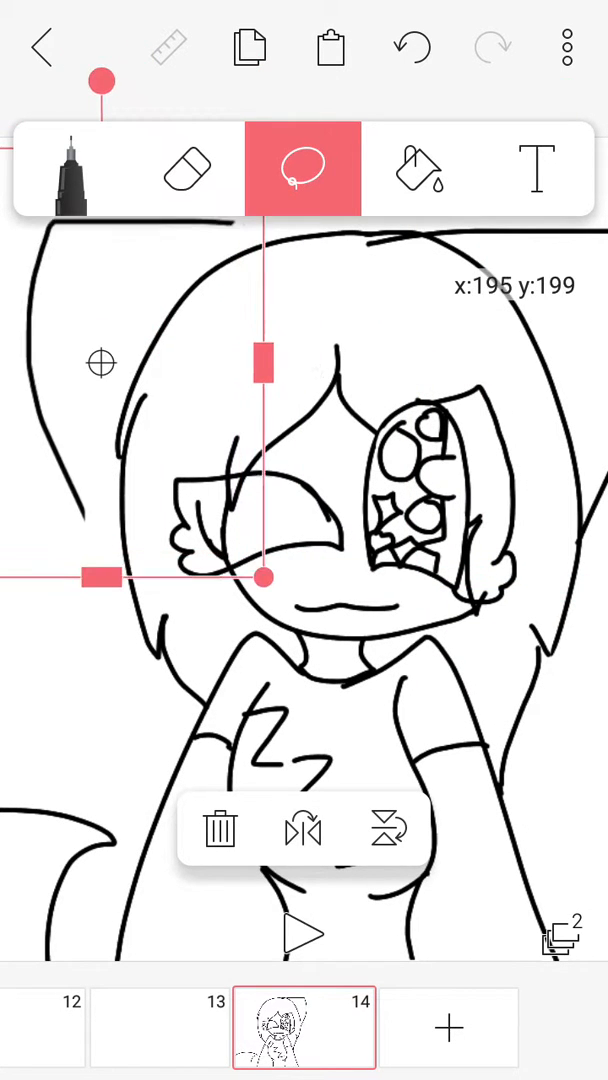
pyautogui.moveTo(264, 575); pyautogui.dragTo(295, 600)
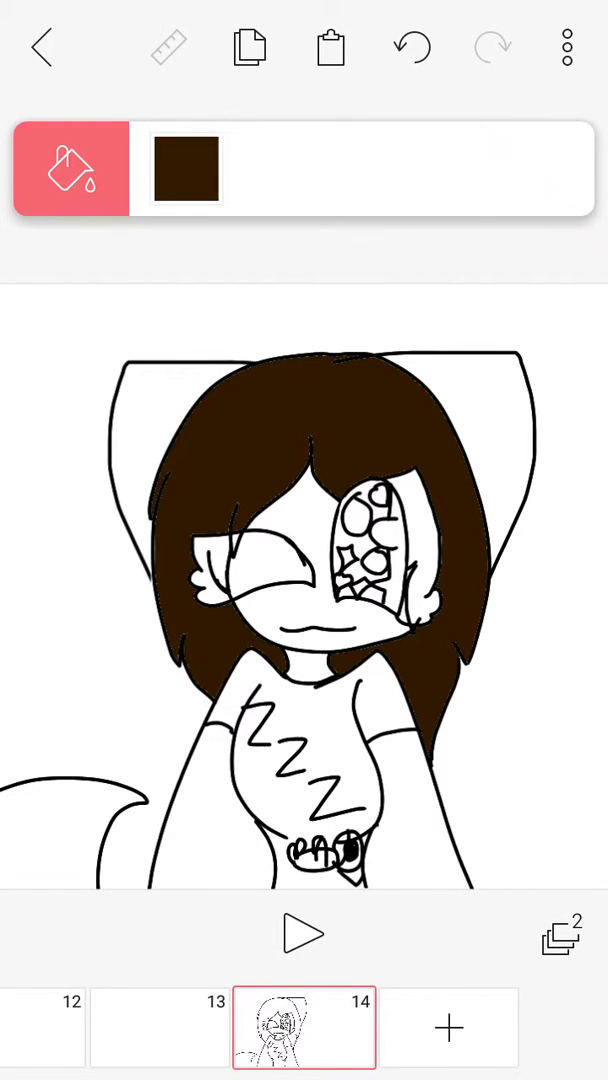
# Fill the long hair dark brown with the bucket and switch the fill colour to black
pyautogui.click(185, 168)
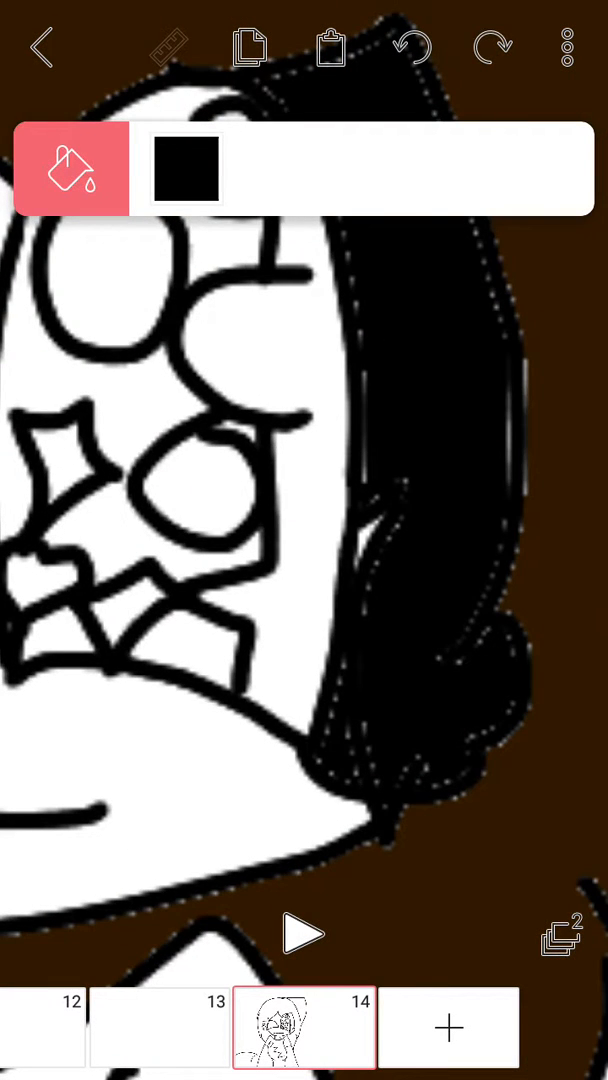
# Pick purple in the colour picker and bucket-fill both ears and the tail
pyautogui.click(185, 168)
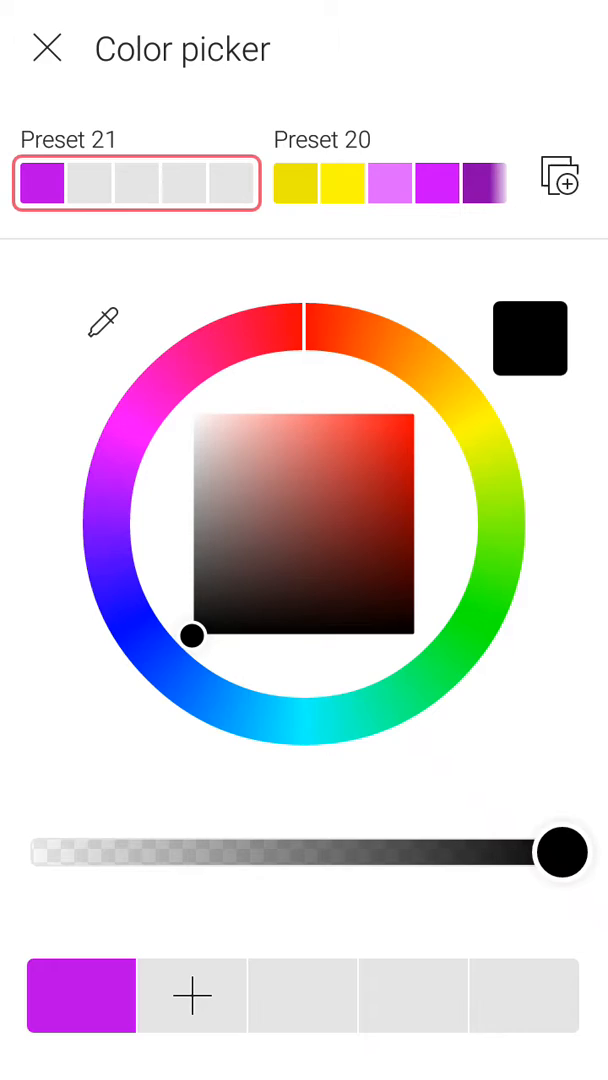
pyautogui.click(47, 48)
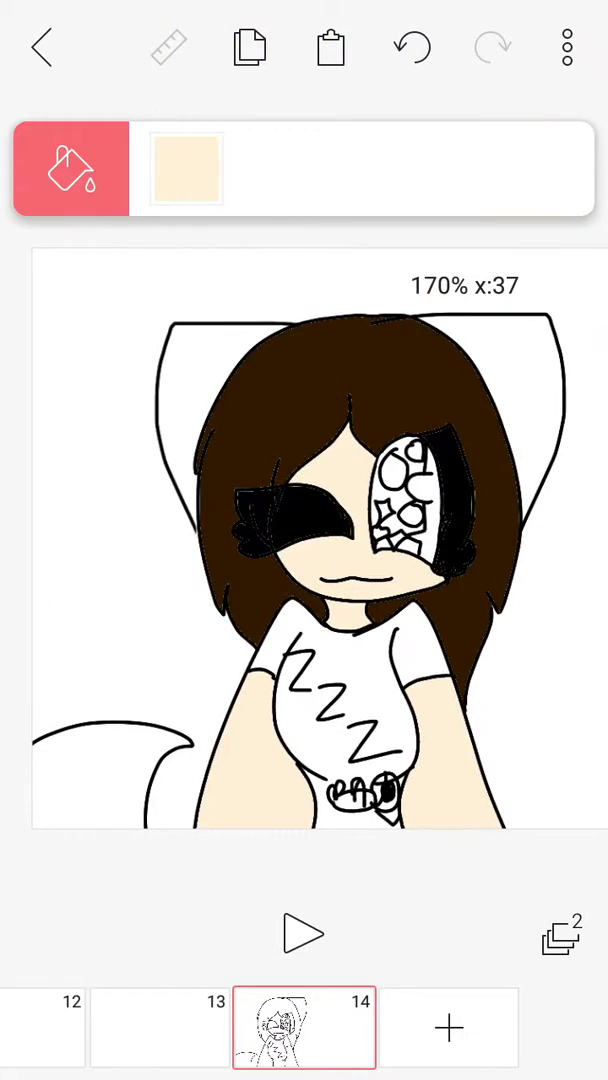
pyautogui.click(186, 168)
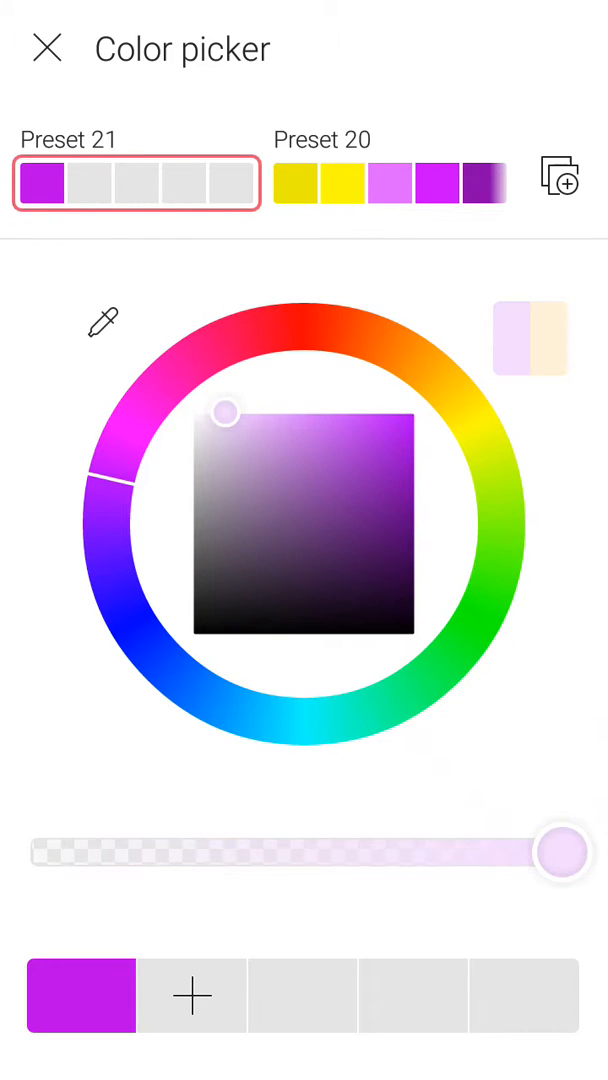
pyautogui.click(47, 48)
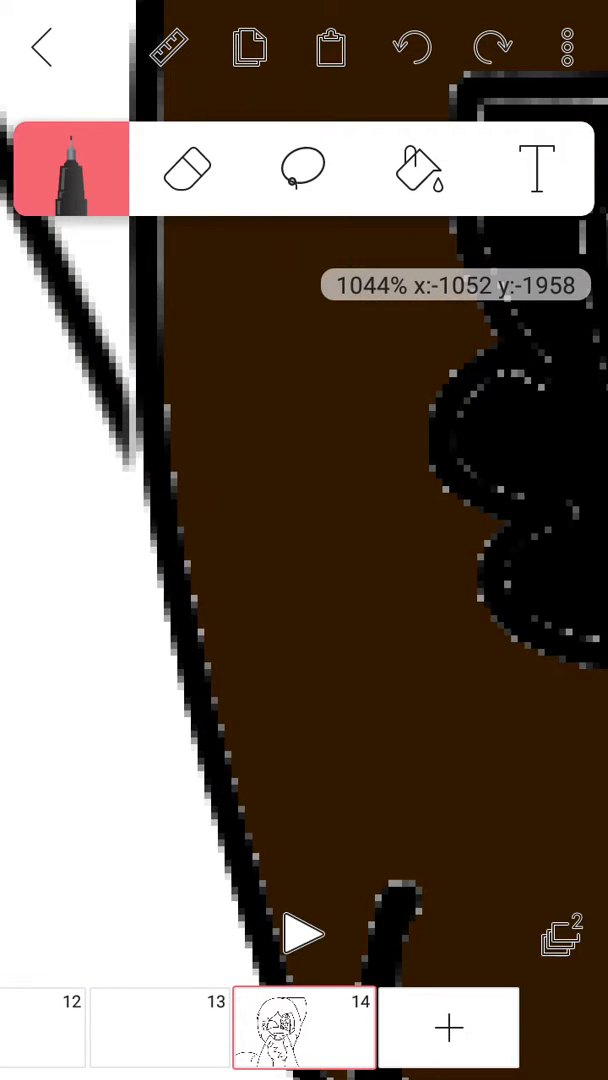
pyautogui.click(419, 168)
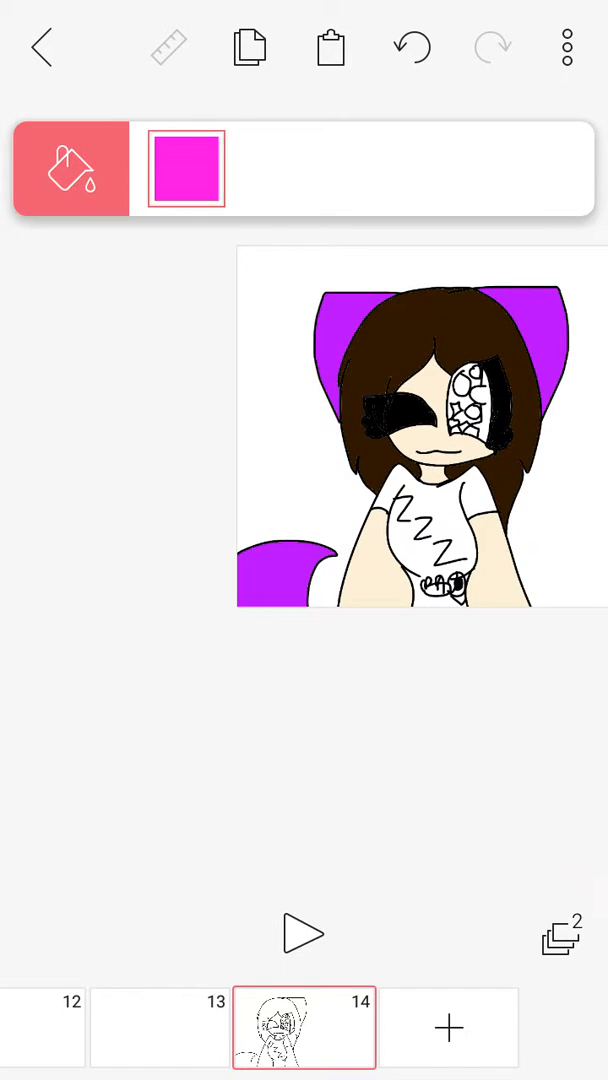
# Fill the shirt pink and the little creature in her hands brown with the bucket
pyautogui.click(185, 168)
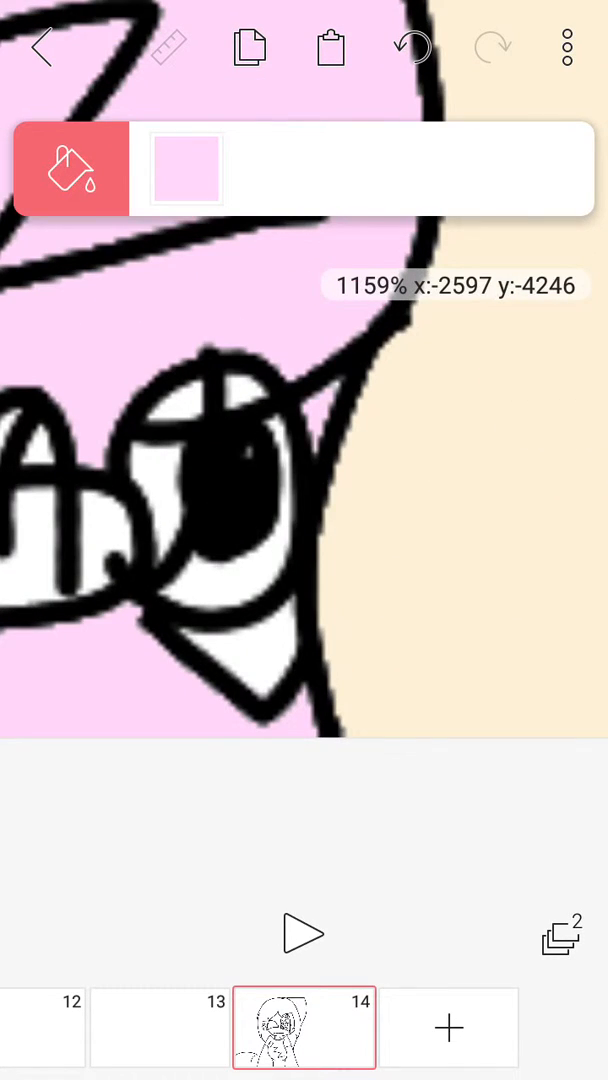
pyautogui.click(186, 168)
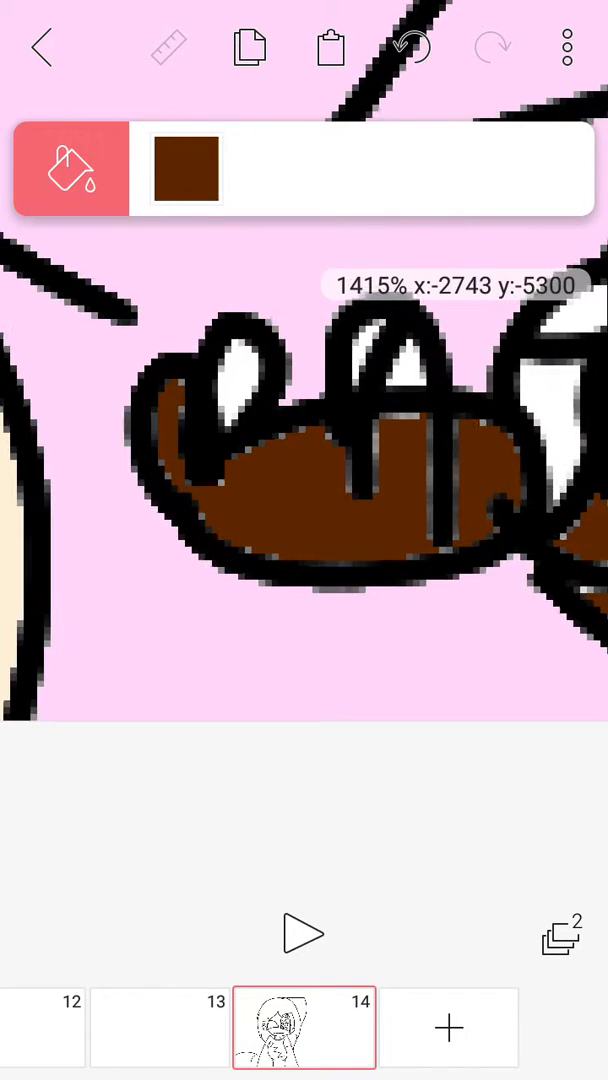
pyautogui.click(300, 450)
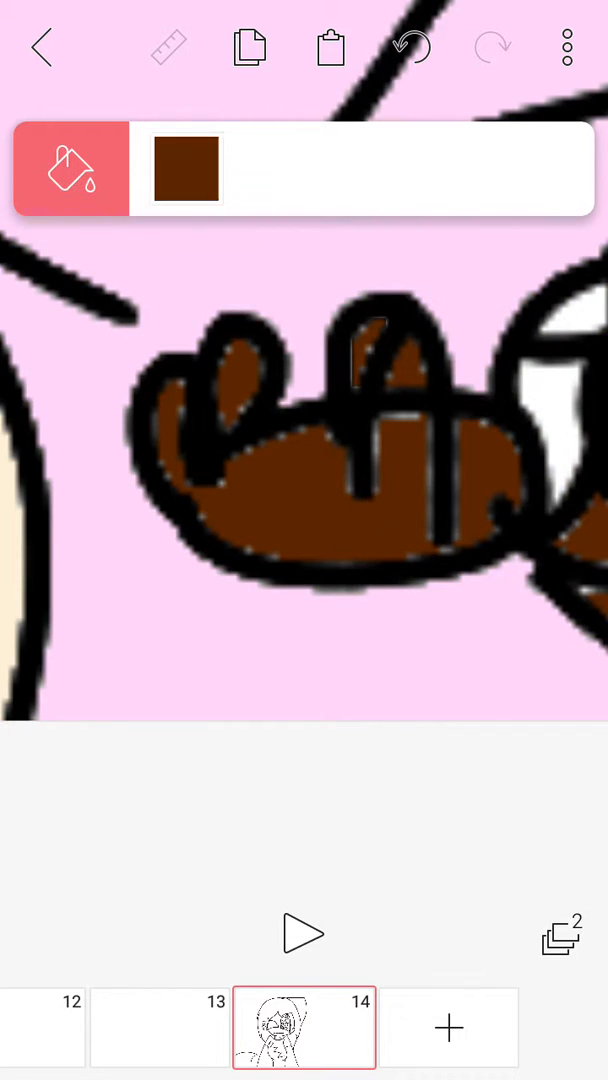
pyautogui.click(186, 168)
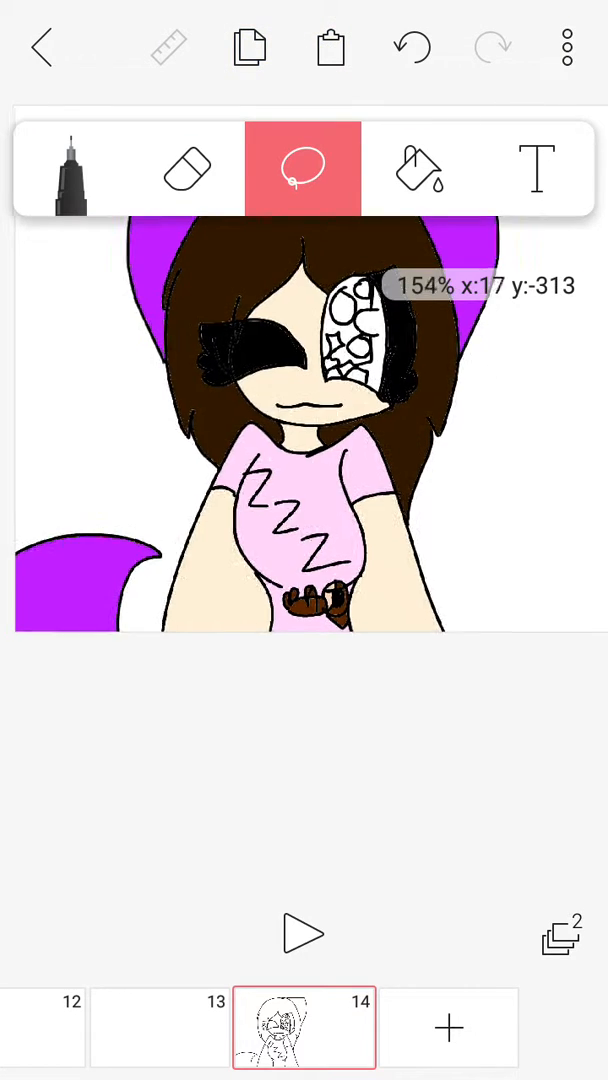
# Fill her patterned eye light blue chosen from the color picker
pyautogui.click(418, 168)
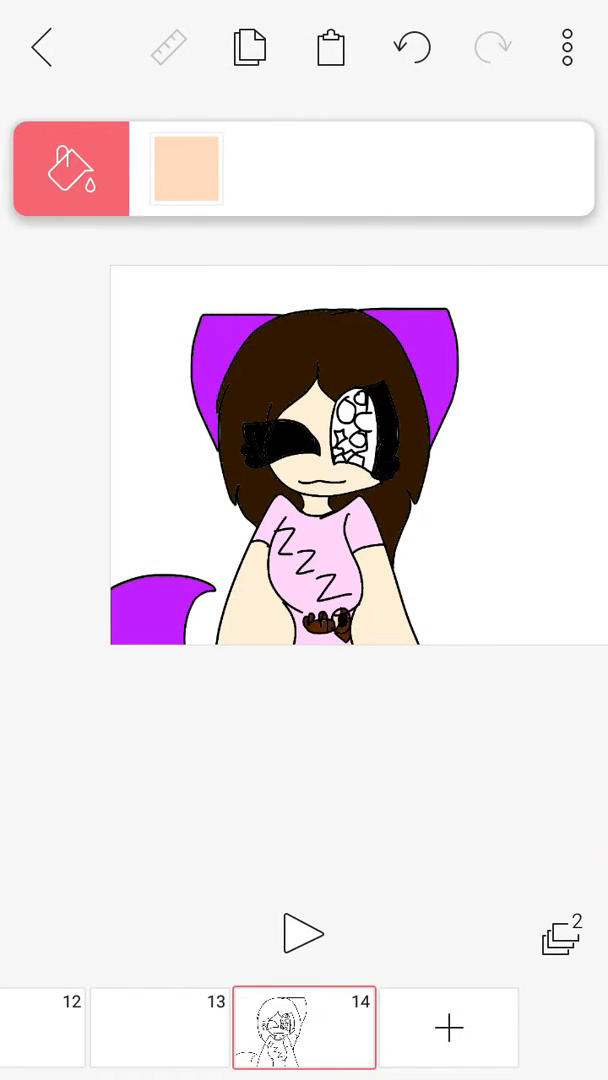
pyautogui.click(186, 168)
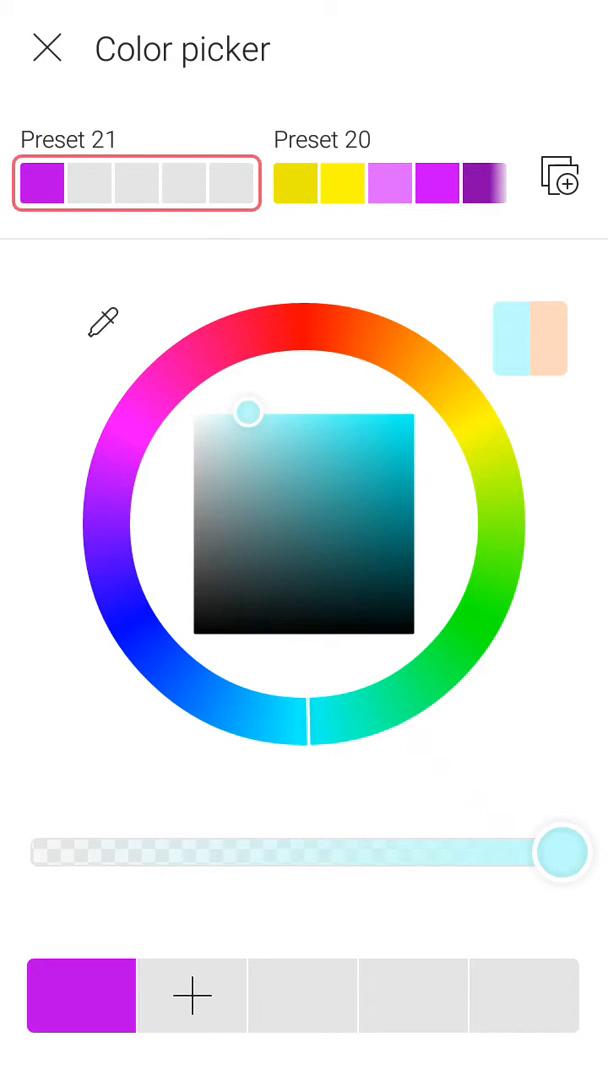
pyautogui.click(46, 48)
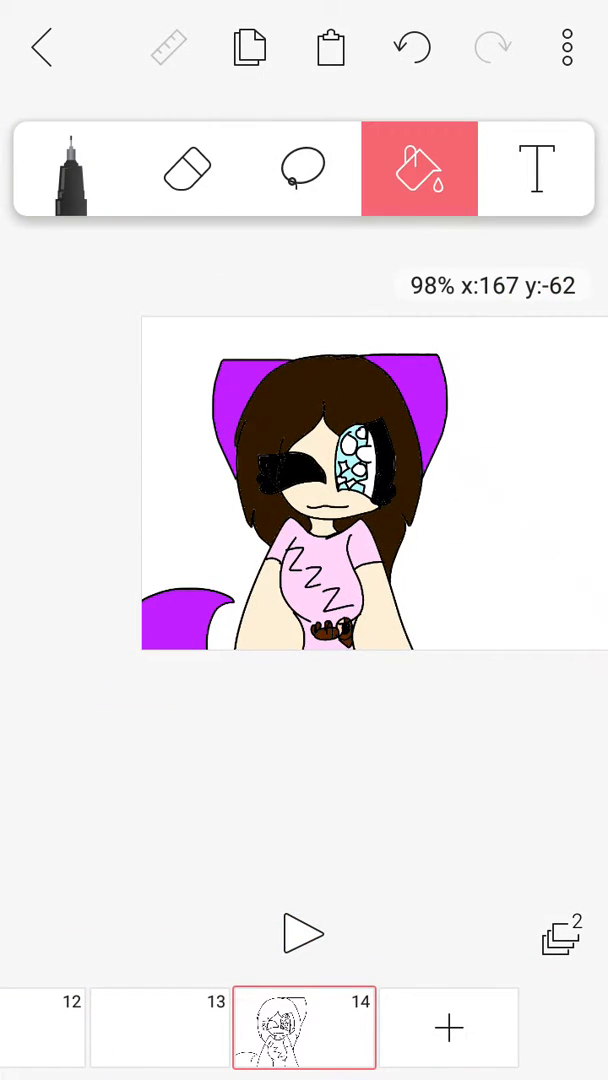
pyautogui.click(303, 168)
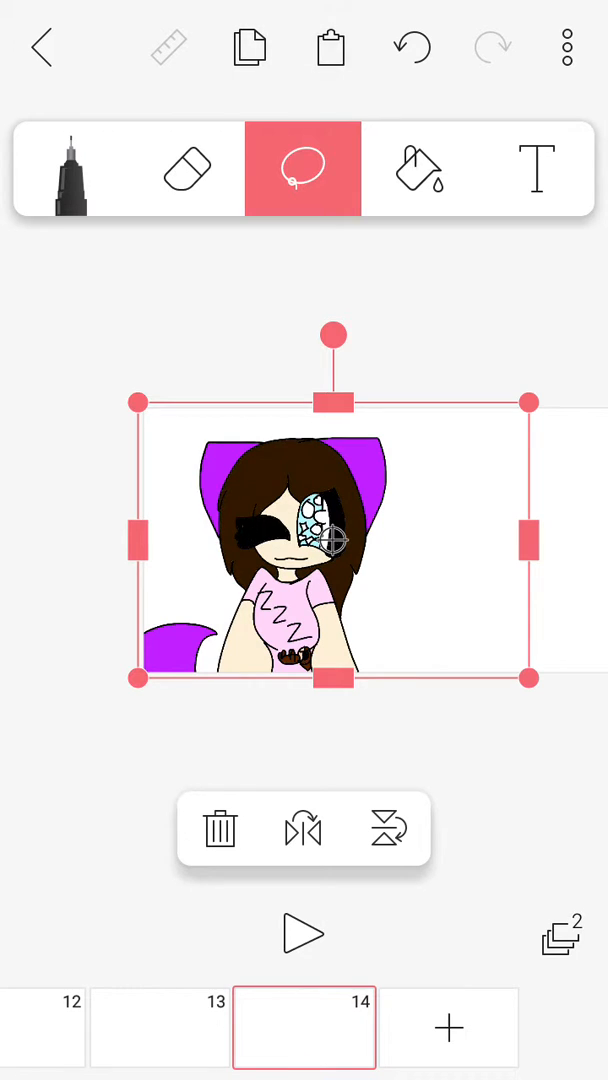
pyautogui.click(249, 47)
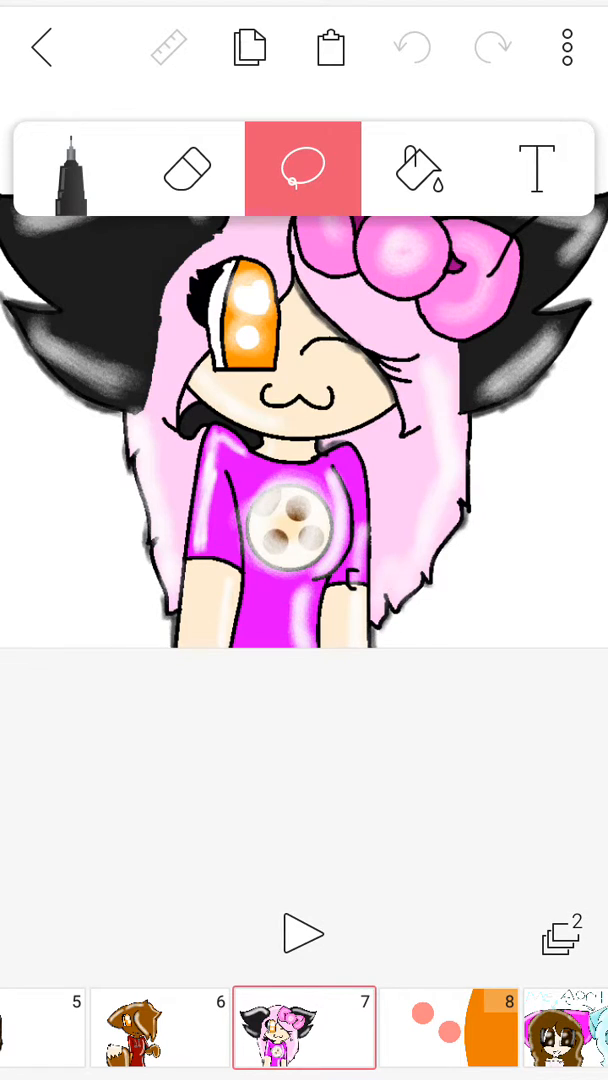
pyautogui.click(305, 1027)
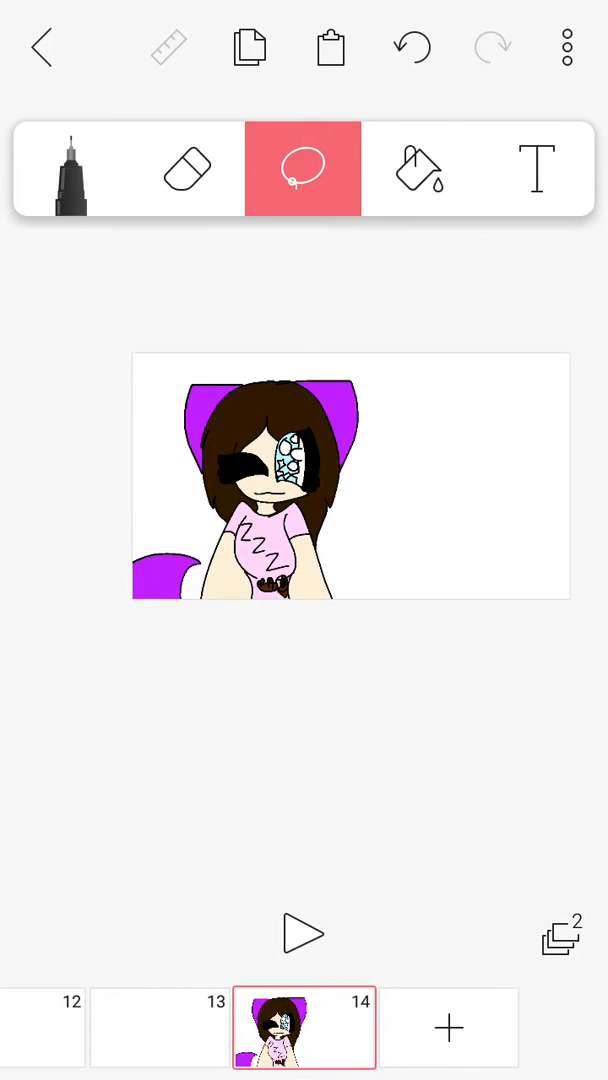
# Draw black Zzz letters and curved motion lines beside the sleeping girl with the Pencil
pyautogui.click(70, 168)
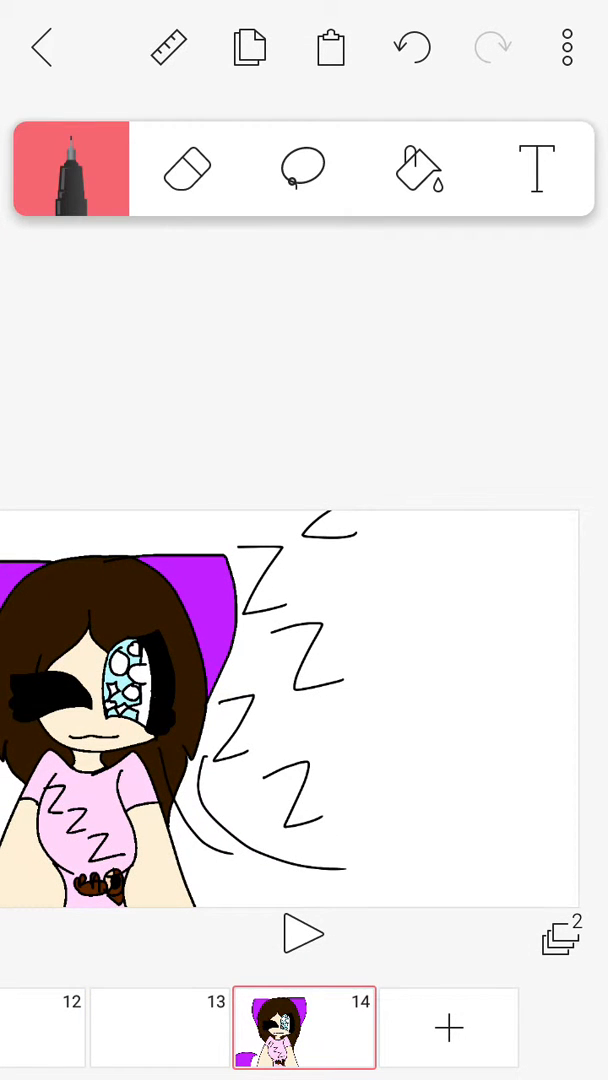
pyautogui.click(537, 168)
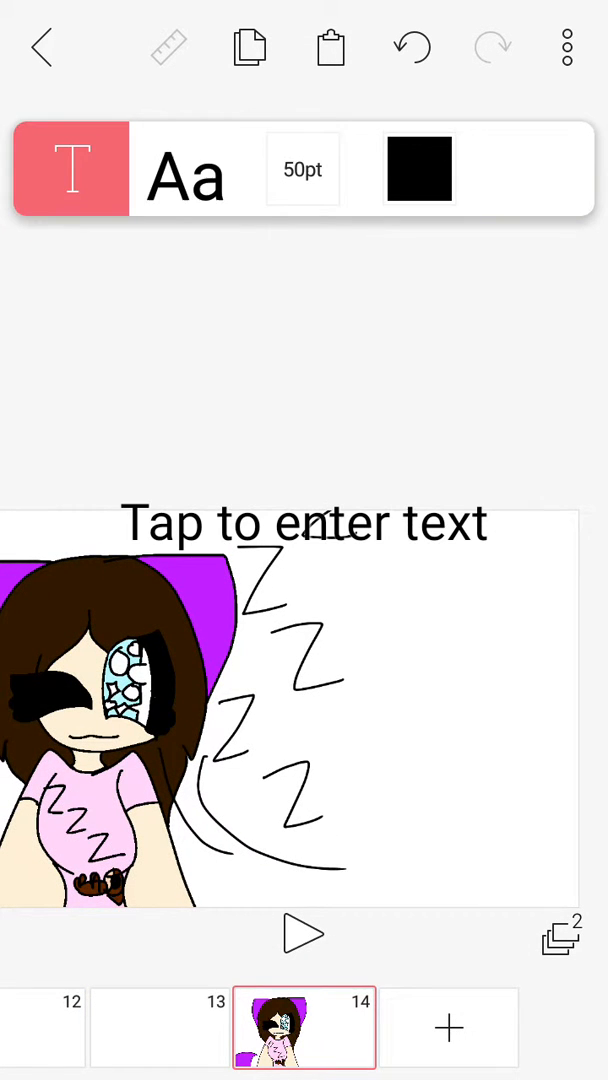
pyautogui.click(71, 168)
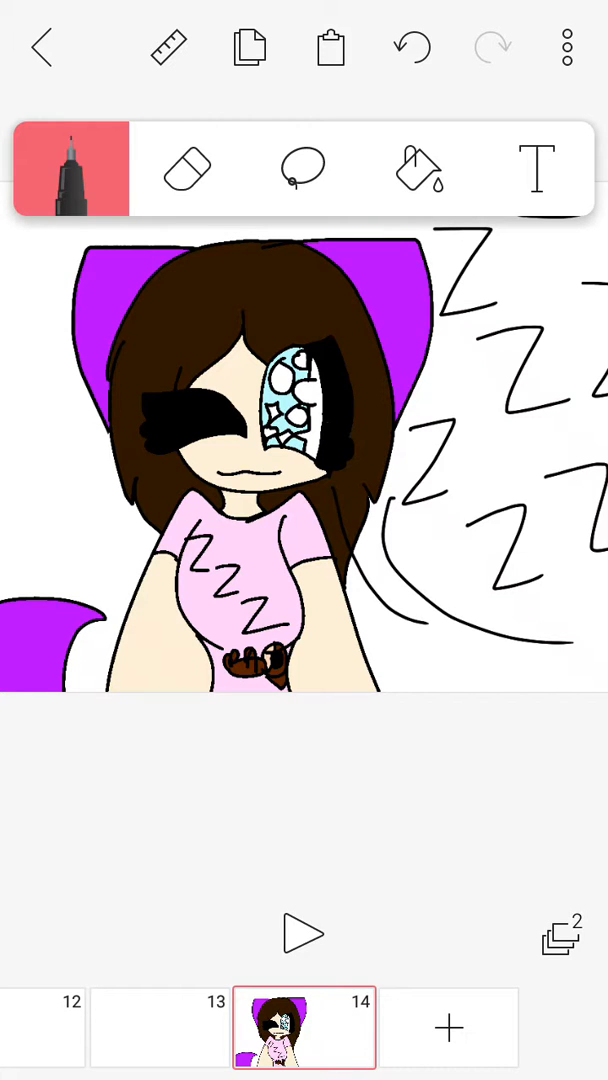
pyautogui.click(418, 168)
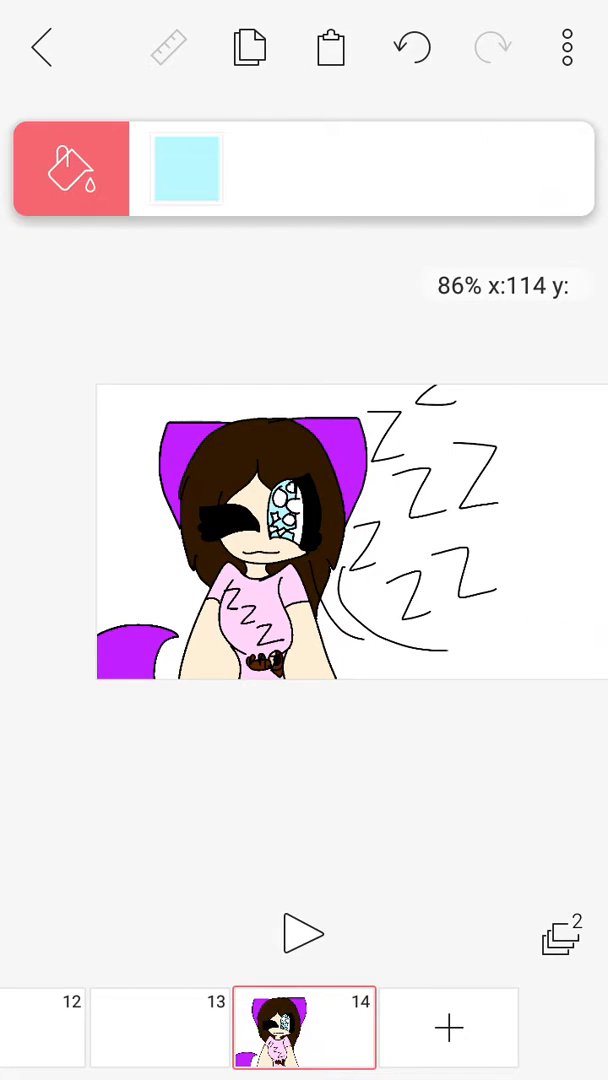